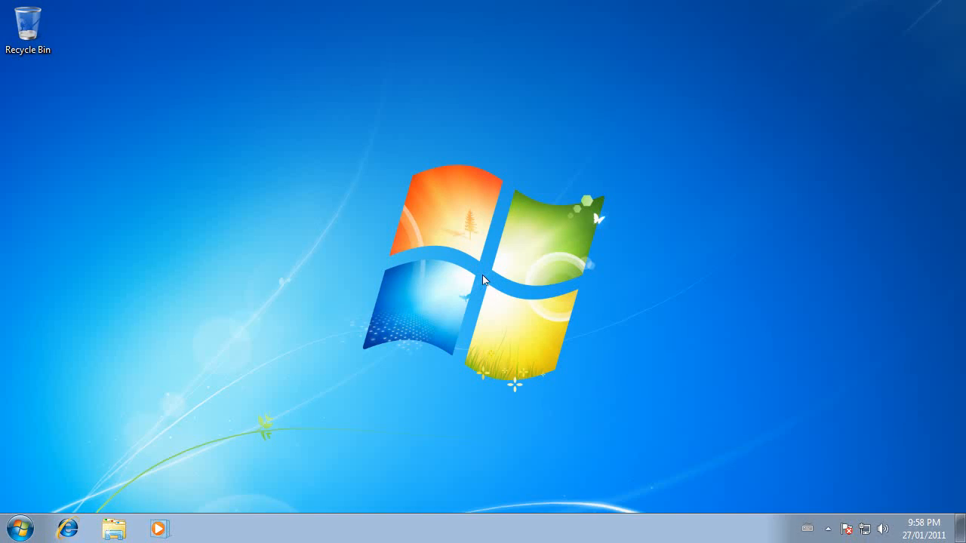
pyautogui.moveTo(353, 253)
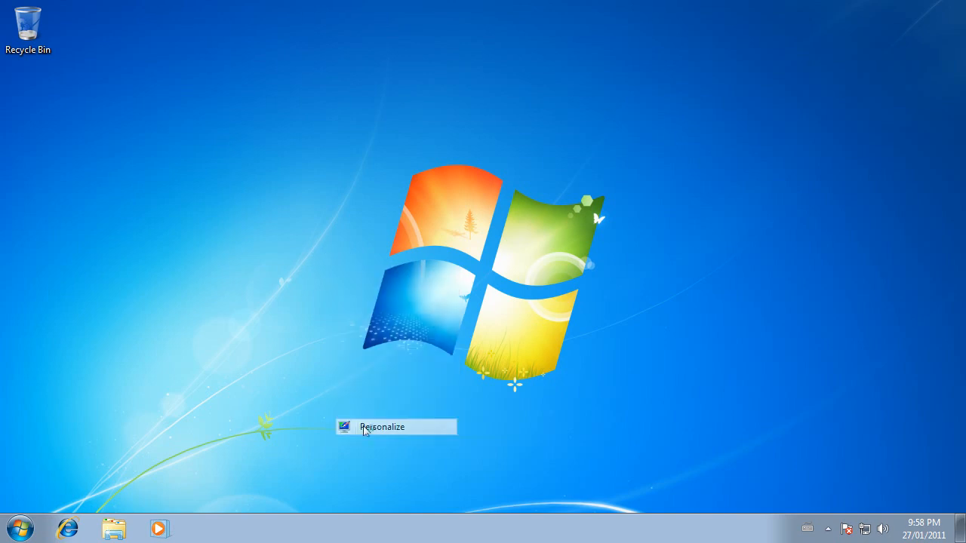
# - Open the Personalization window from the desktop context menu's Personalize entry
pyautogui.click(382, 427)
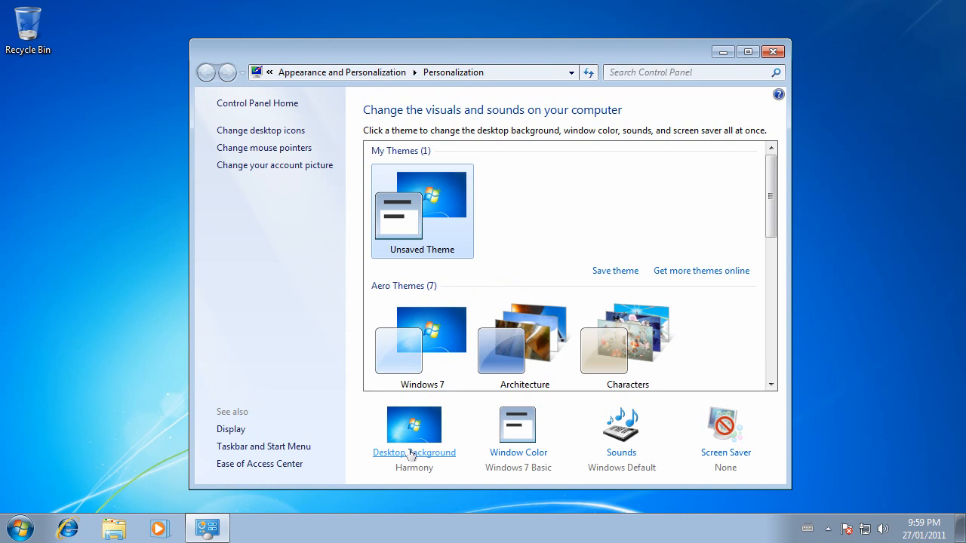
# - Open Desktop Background and select all eight Sample Pictures for a shuffled 30-minute slideshow
pyautogui.click(414, 453)
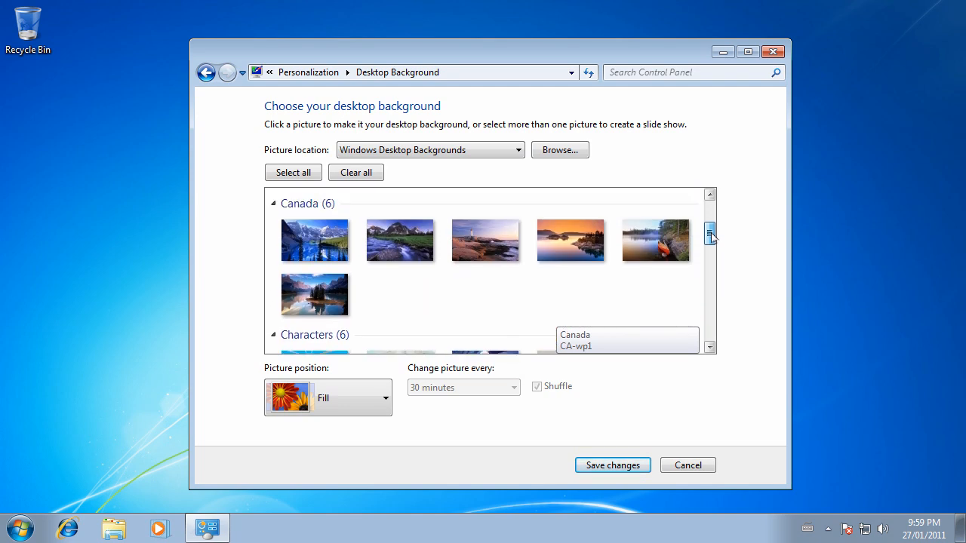
pyautogui.click(656, 240)
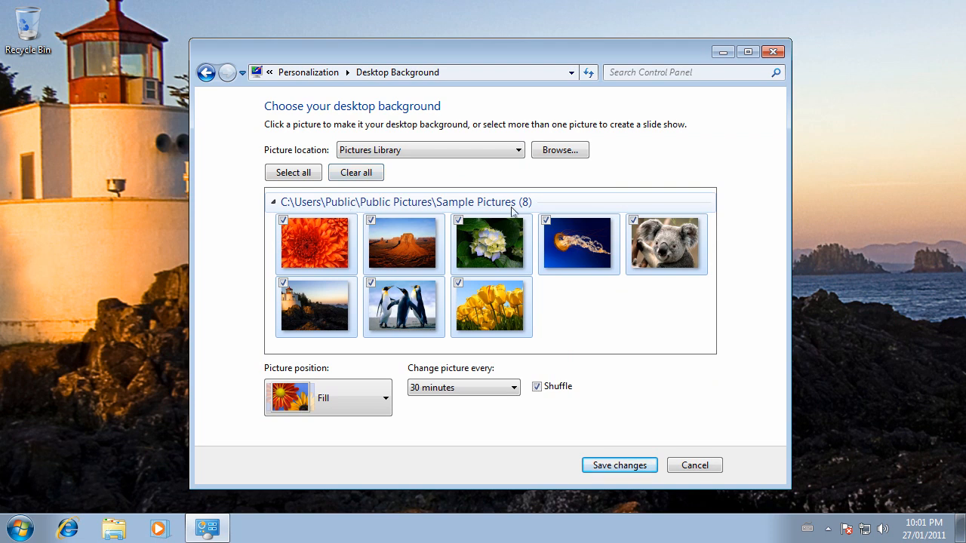
# - Bring up the Browse For Folder dialog for the Picture location, starting at the Owner folder
pyautogui.click(559, 149)
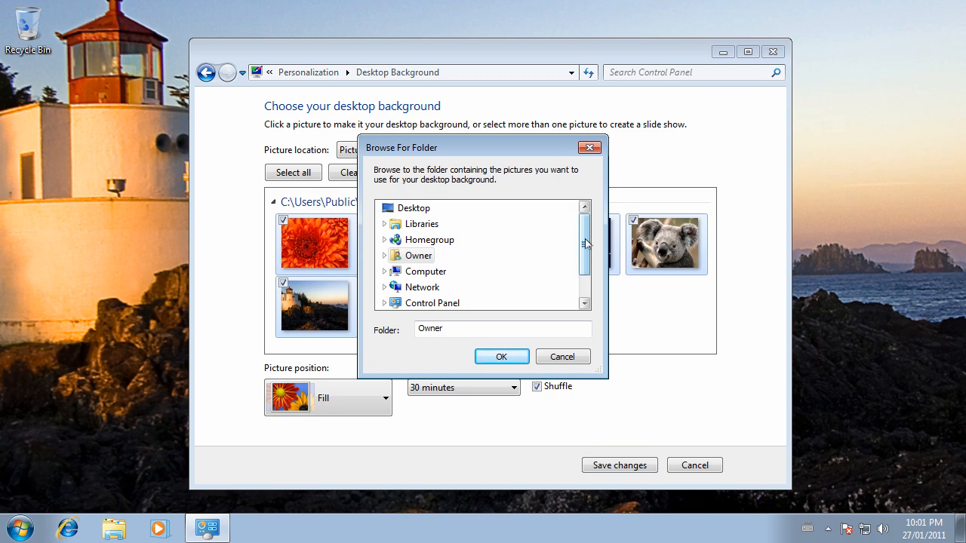
pyautogui.click(501, 356)
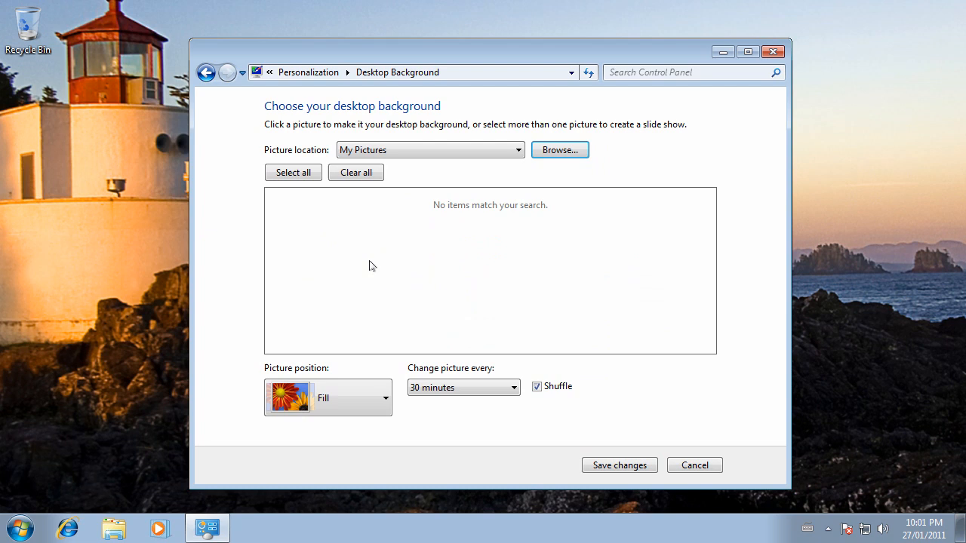